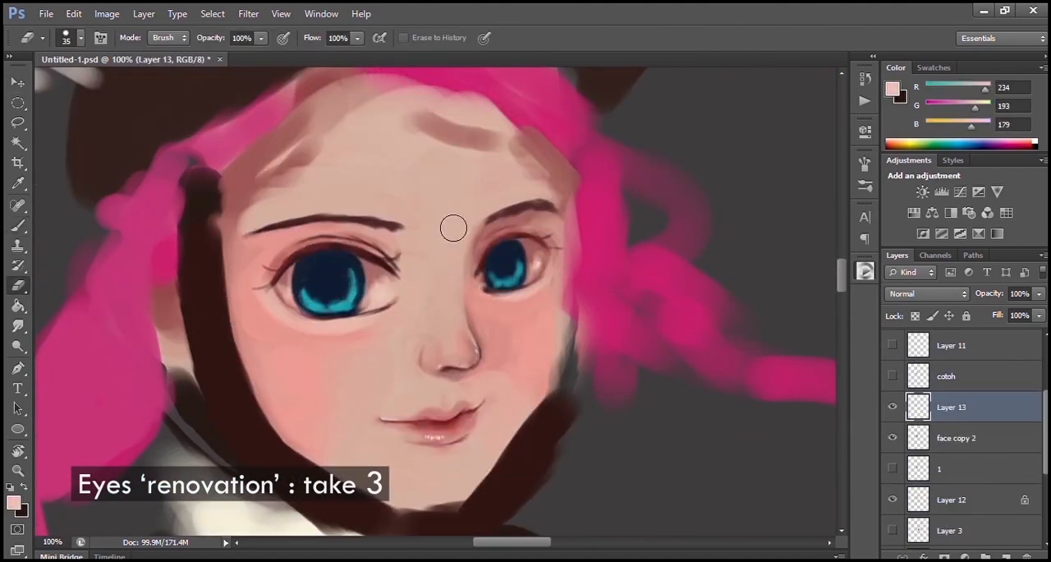
# Paint glossy highlights into the blue eyes and darker, warmer shading on the nose and cheeks.
pyautogui.click(957, 437)
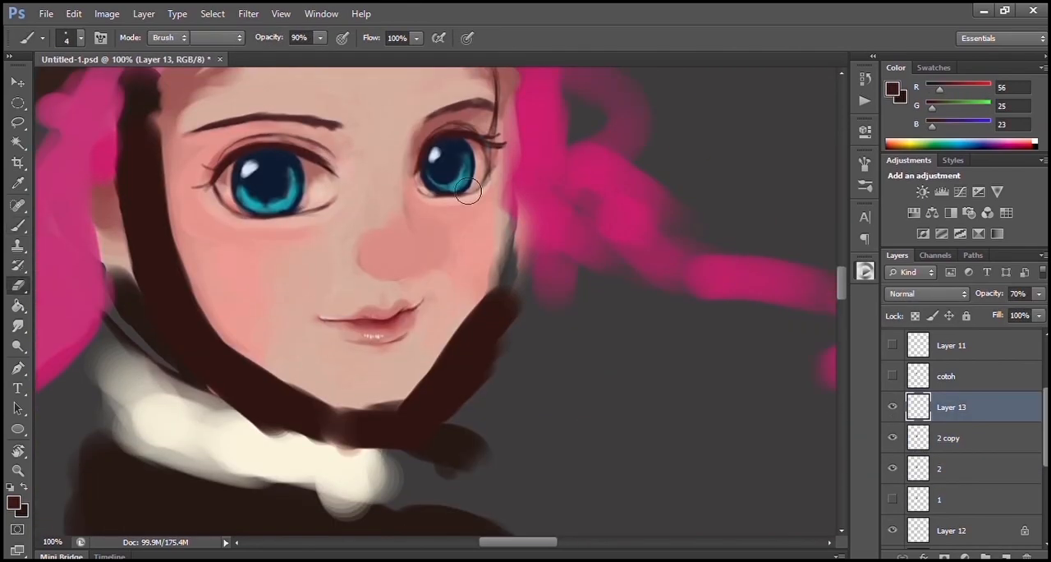
pyautogui.click(948, 437)
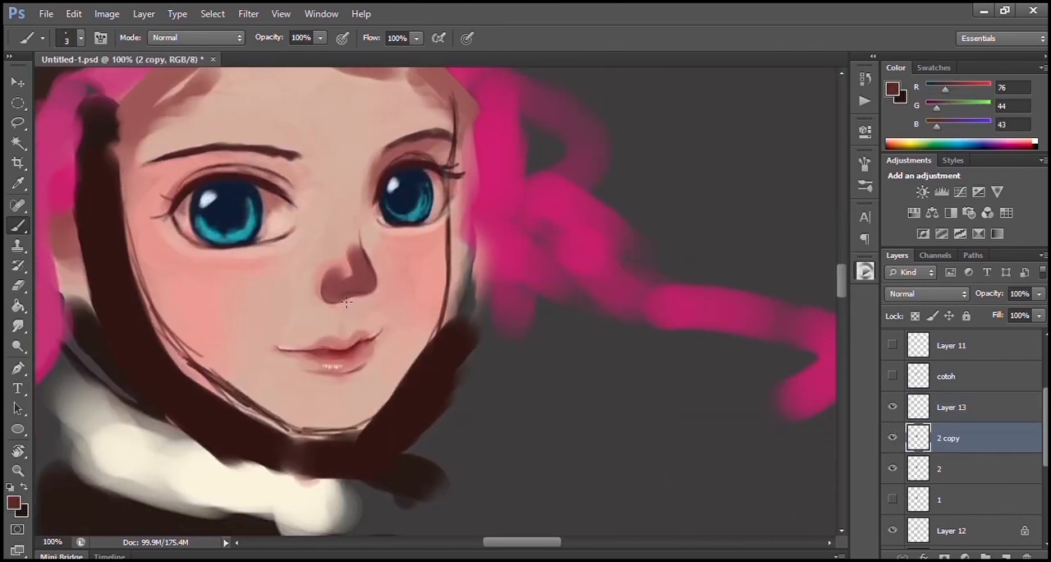
# Block in long sideways-streaming pink hair, the black hat and coat, and rough birds.
pyautogui.moveTo(345, 304); pyautogui.dragTo(380, 337)
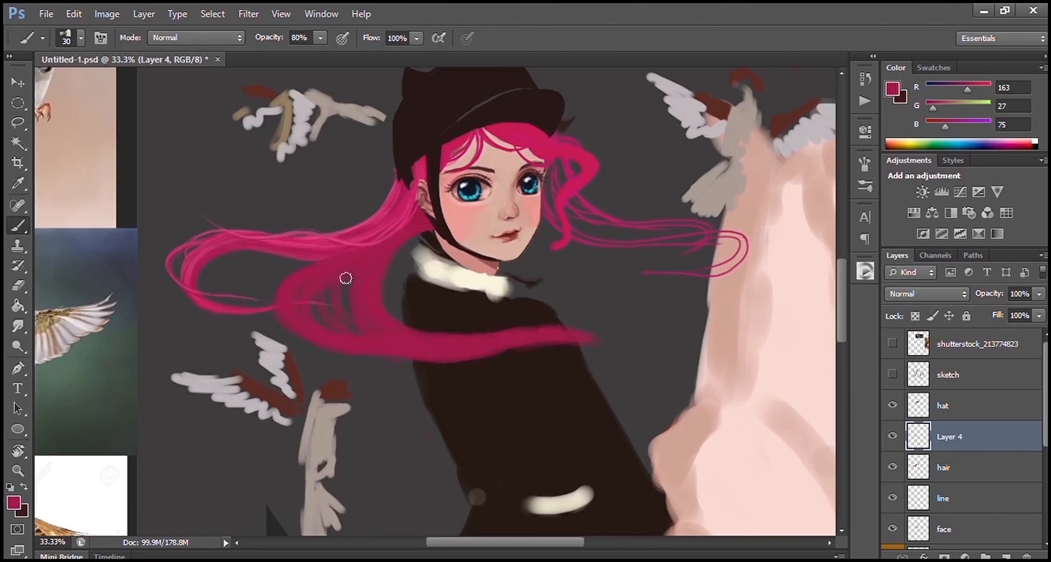
# Paint a white ruffled collar with soft pink shadows under the chin and refine fine hair strands.
pyautogui.click(944, 466)
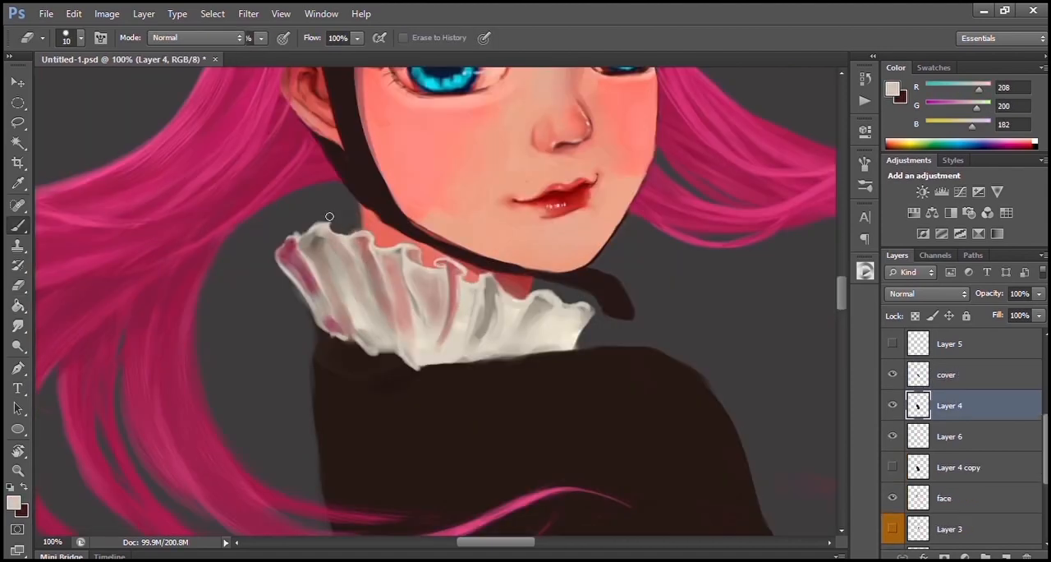
pyautogui.moveTo(329, 216); pyautogui.dragTo(469, 272)
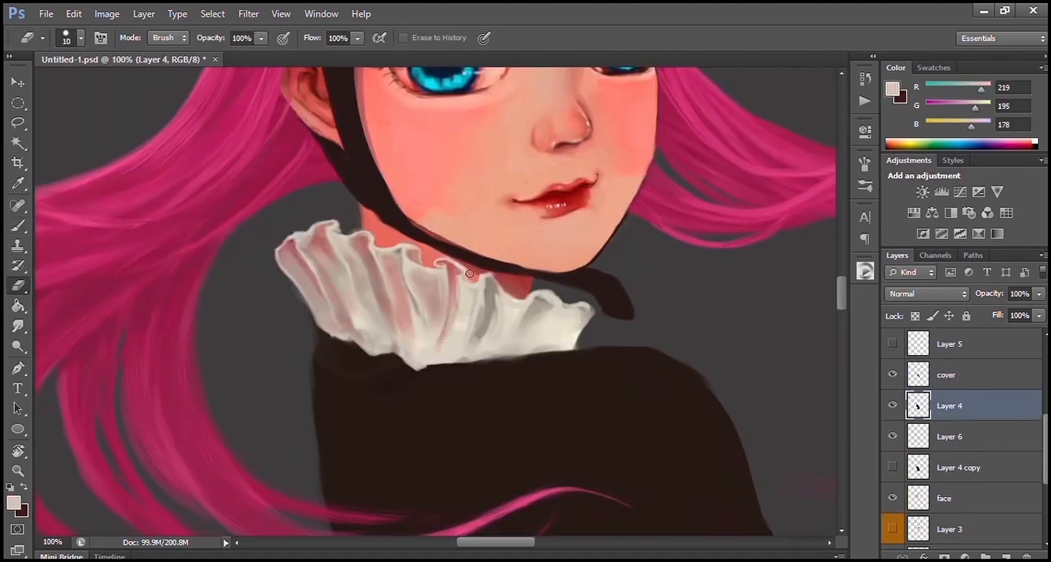